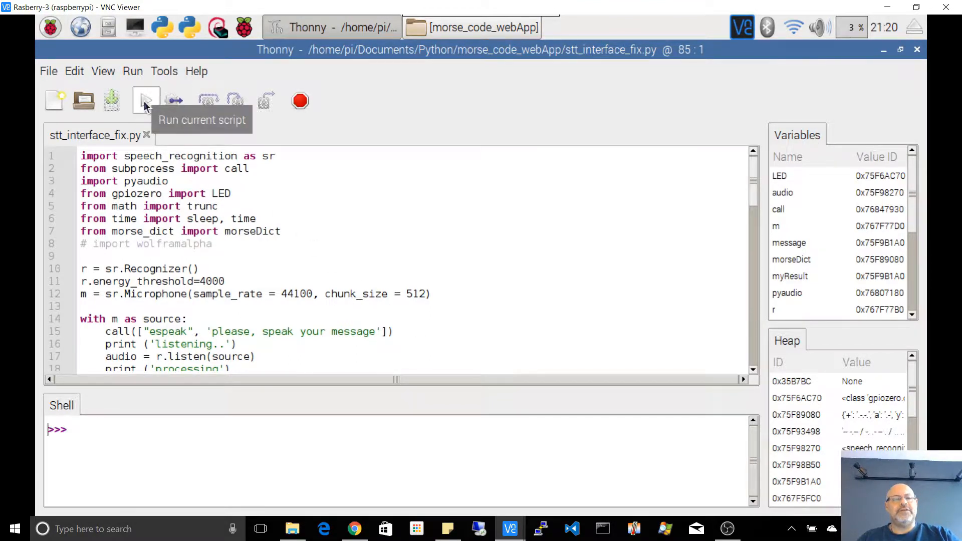
Run the speech-to-Morse script so the shell transmits the message and ends with Thank you and Good bye
left_click(146, 101)
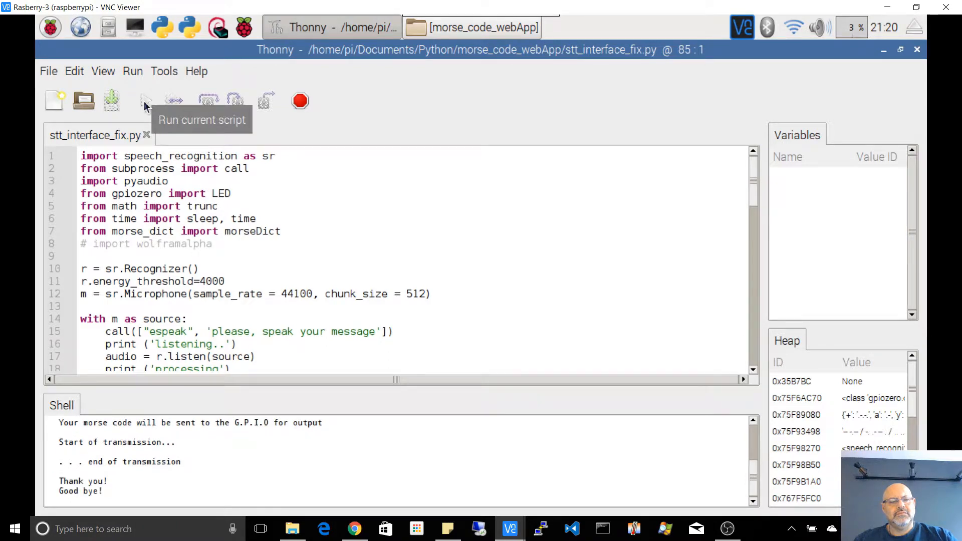
left_click(146, 100)
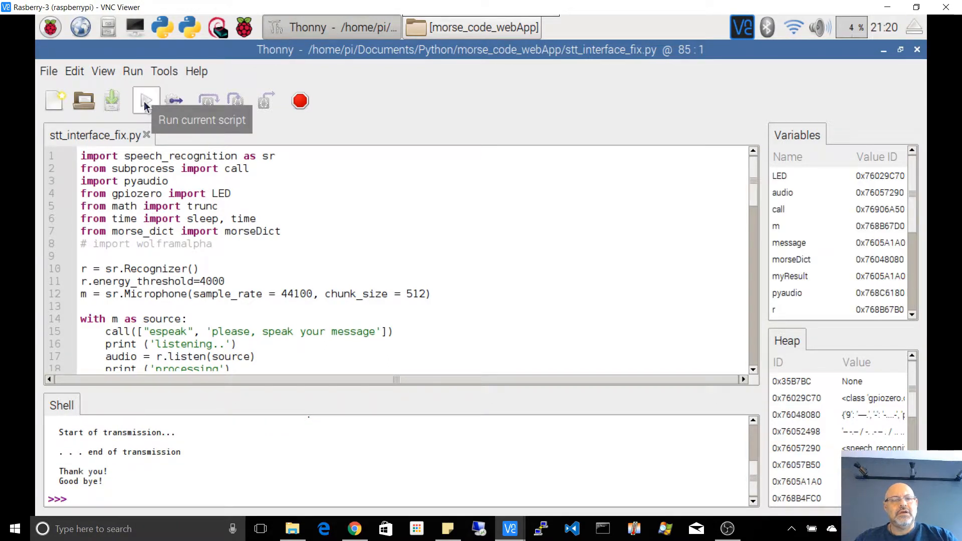